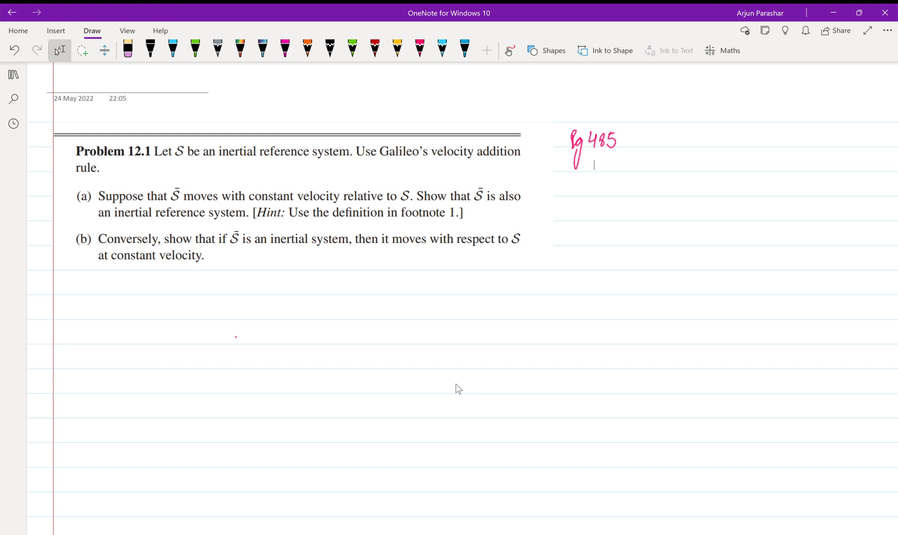
Select the pink pen from the Draw pen gallery
click(420, 49)
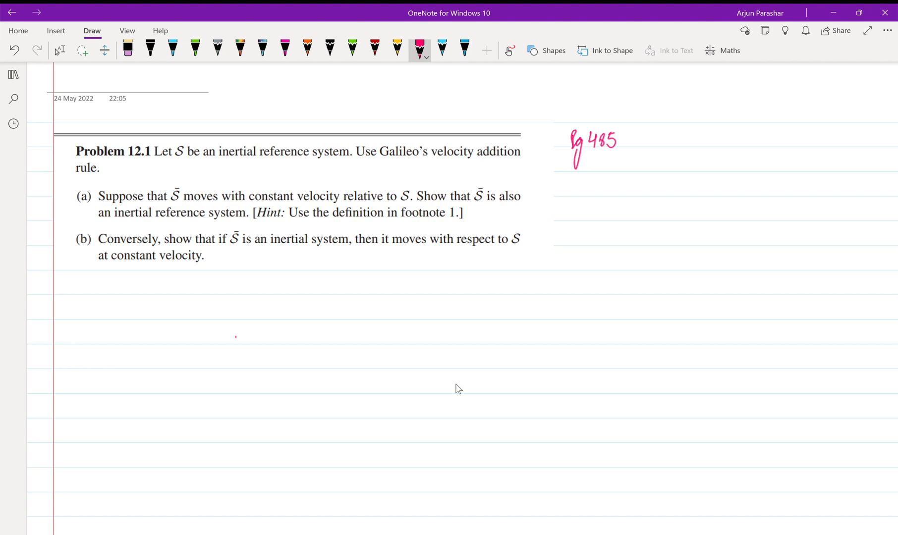
Write and underline a pink 'Sol^n' heading in the margin, then pick the black pen
drag(39, 320, 57, 303)
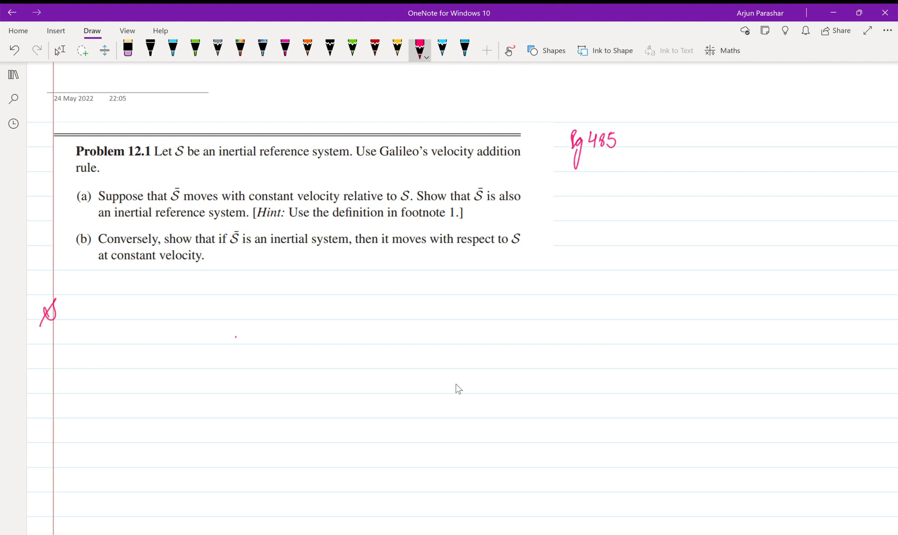
drag(48, 312, 69, 338)
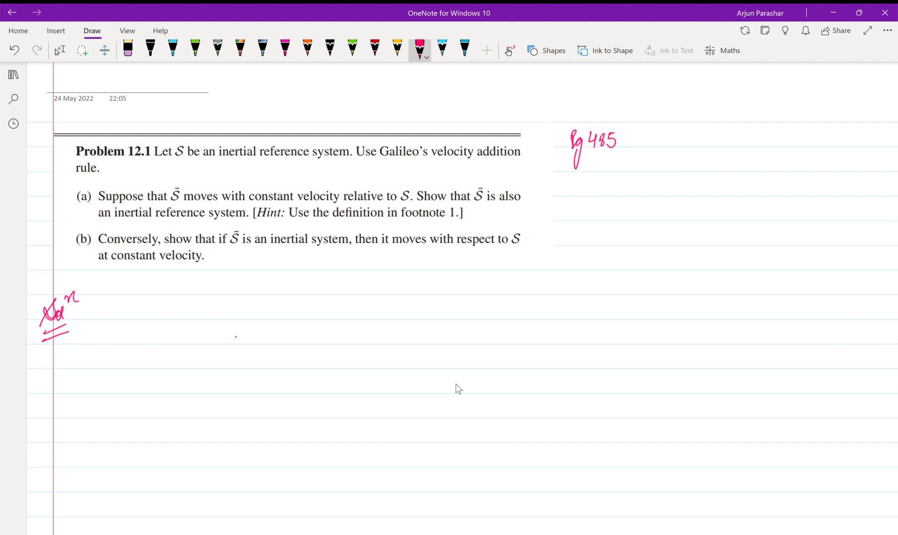
click(329, 50)
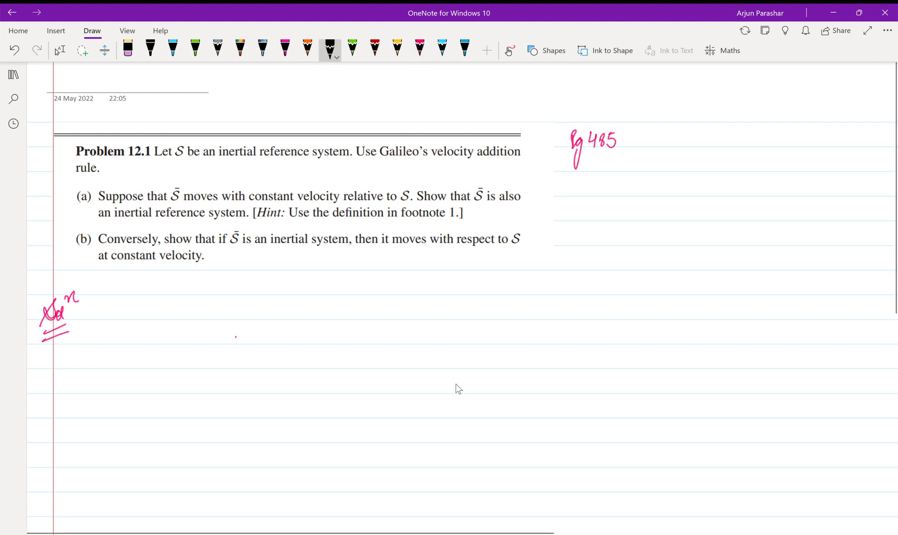
Write the definitions S = x and S̄ = y in black ink
drag(177, 312, 192, 307)
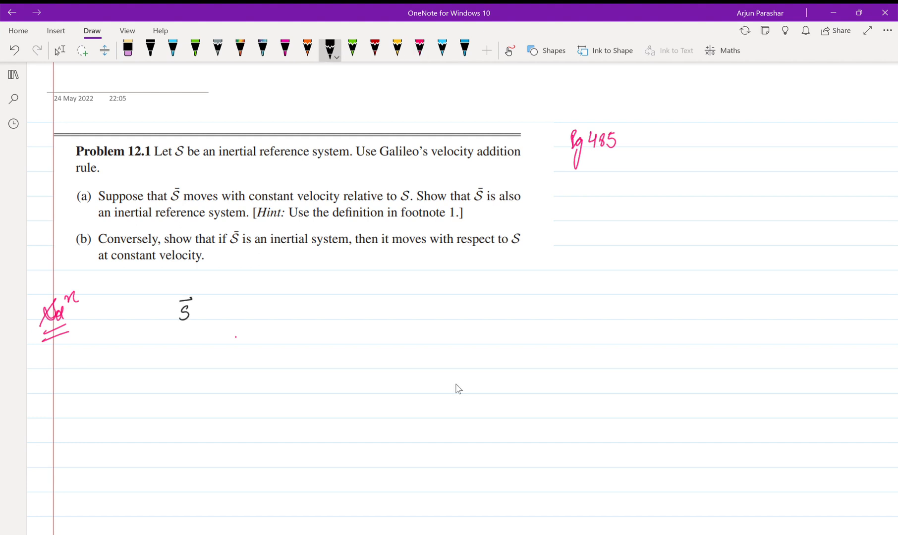
drag(183, 307, 206, 309)
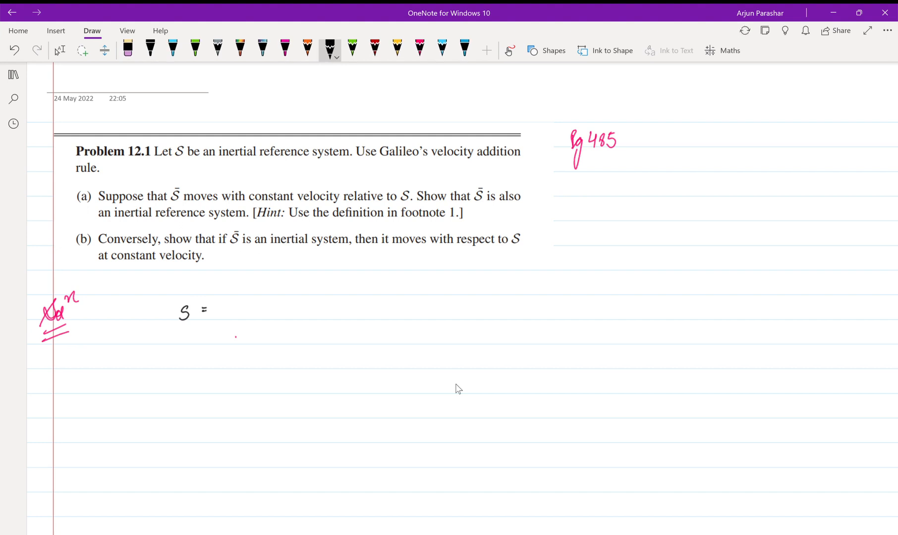
drag(229, 306, 245, 320)
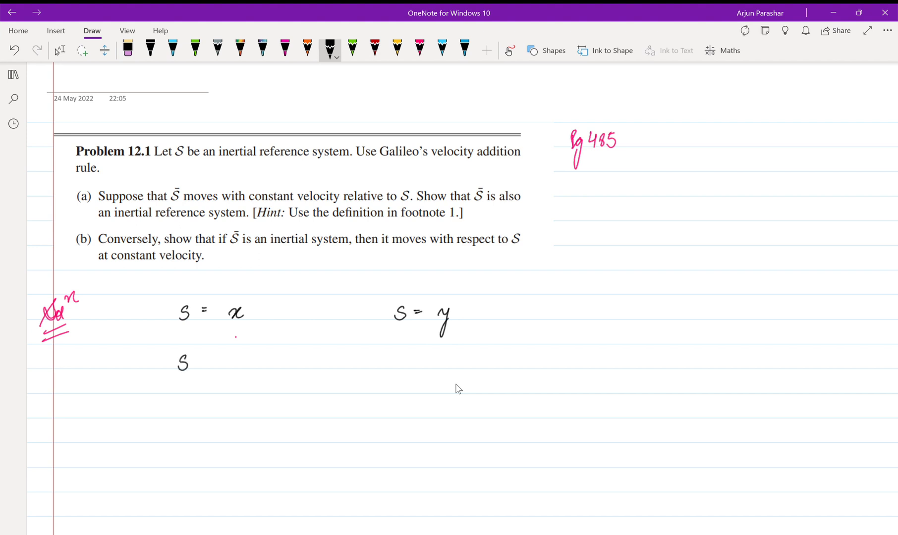
Write the relative velocity line S̄ r.v S = z and box S̄ = y
drag(178, 367, 235, 357)
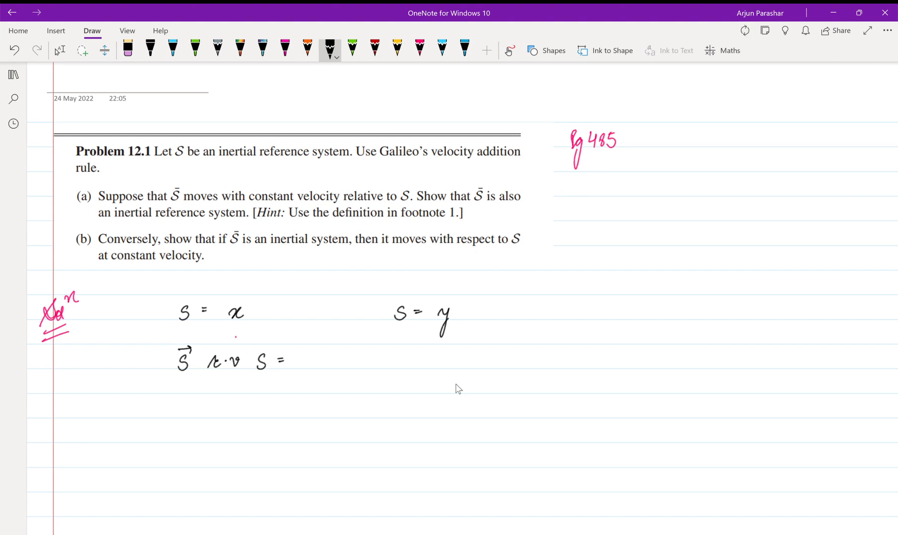
drag(312, 357, 326, 393)
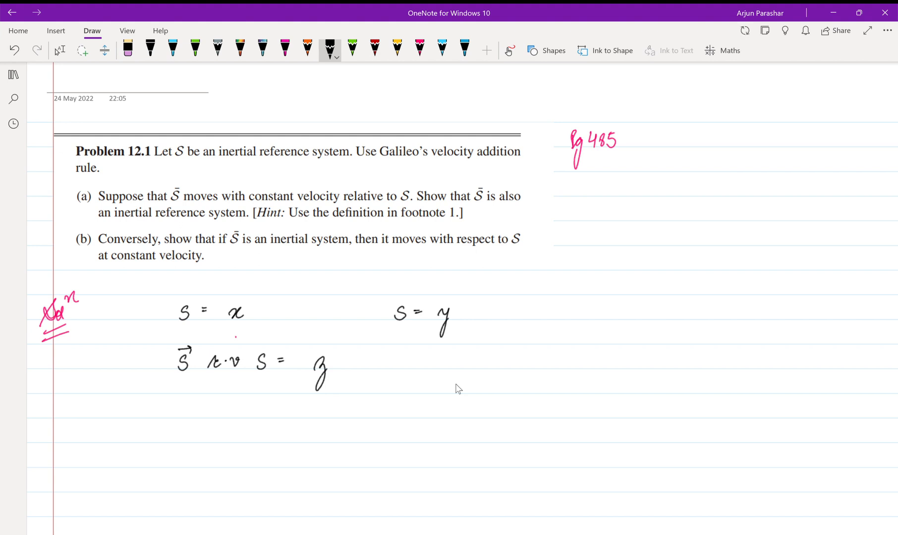
click(410, 306)
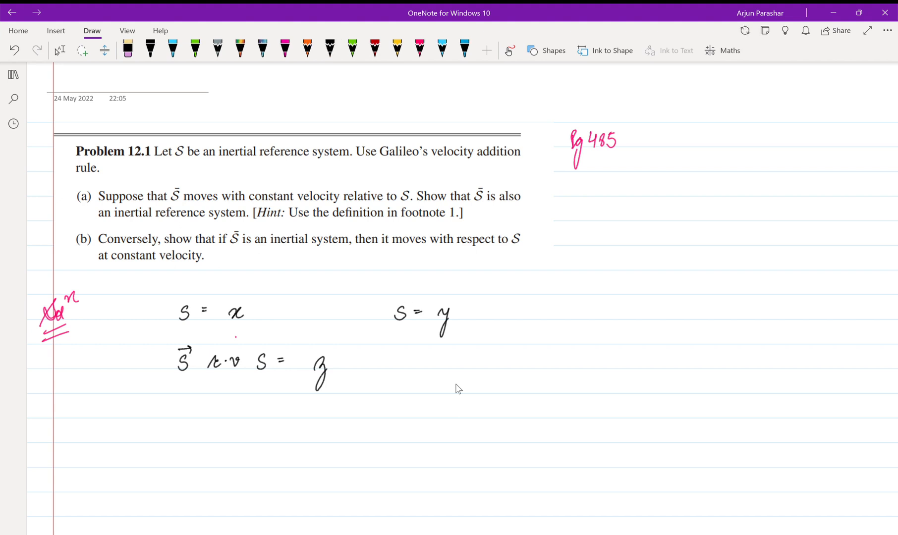
click(329, 50)
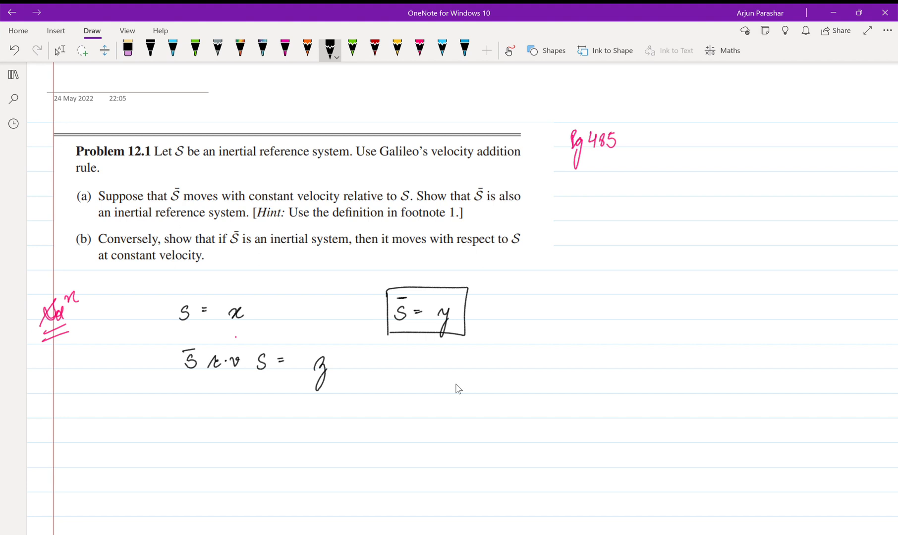
Write x − y = z, box it, and add a trailing comma
drag(238, 406, 255, 420)
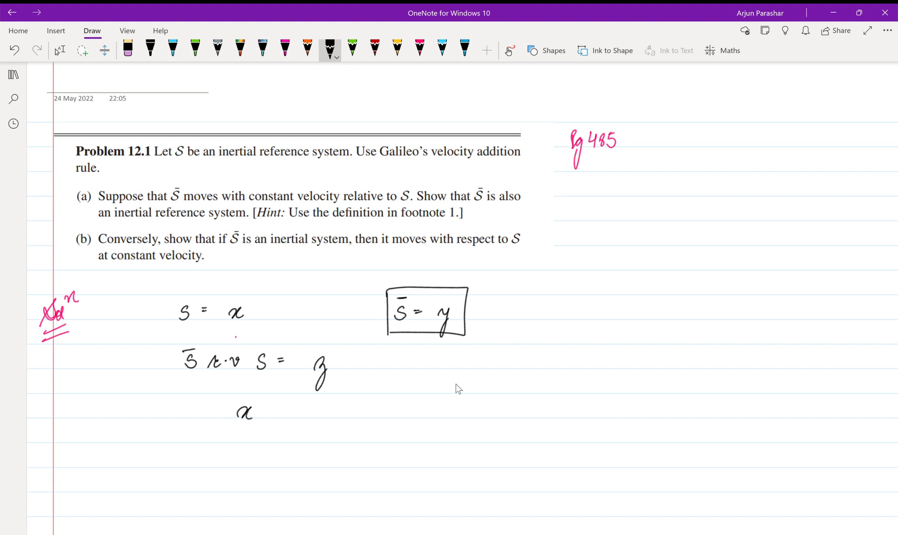
drag(263, 416, 298, 419)
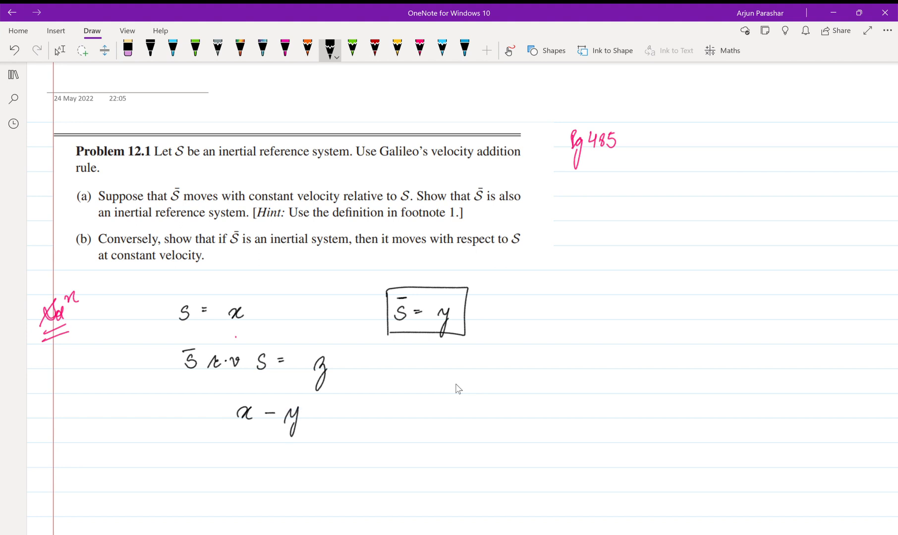
drag(223, 396, 321, 424)
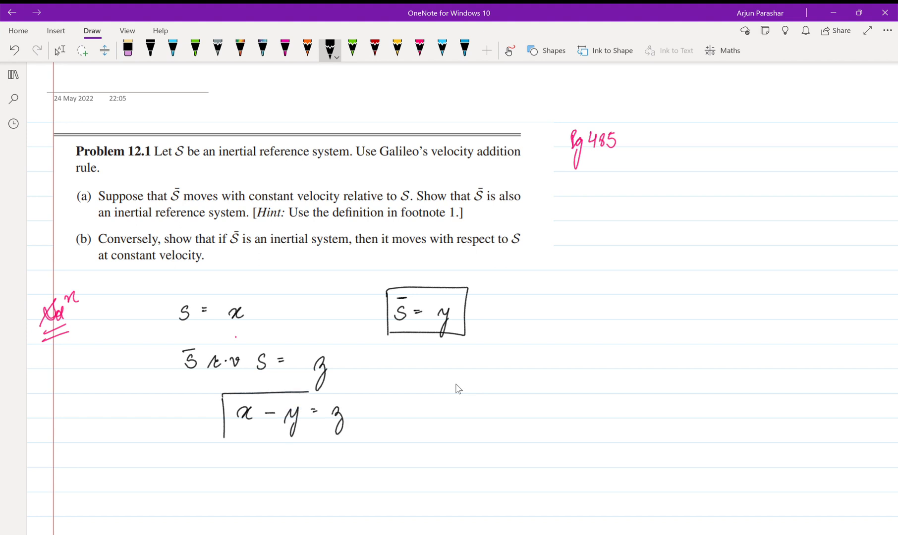
drag(223, 395, 361, 441)
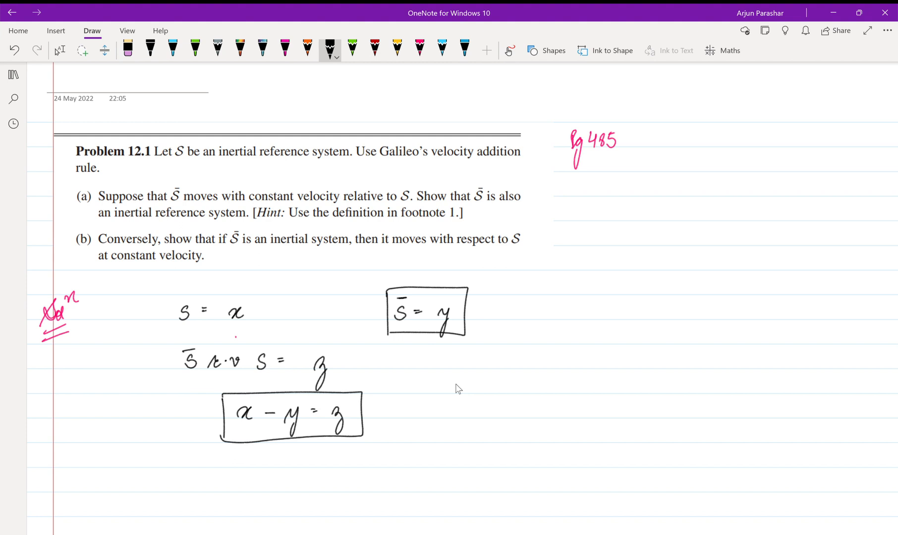
drag(347, 418, 354, 435)
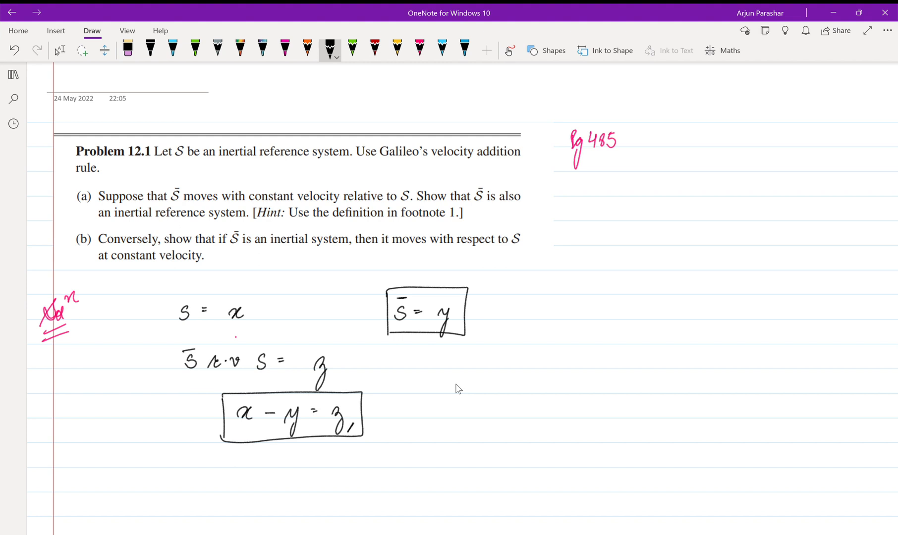